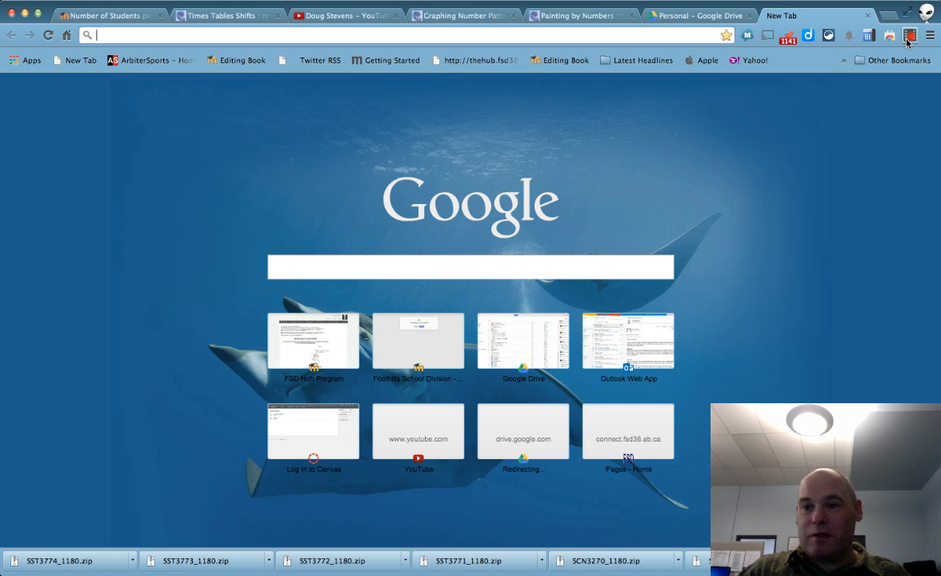
{"action": "mouse_move", "coordinate": [760, 237]}
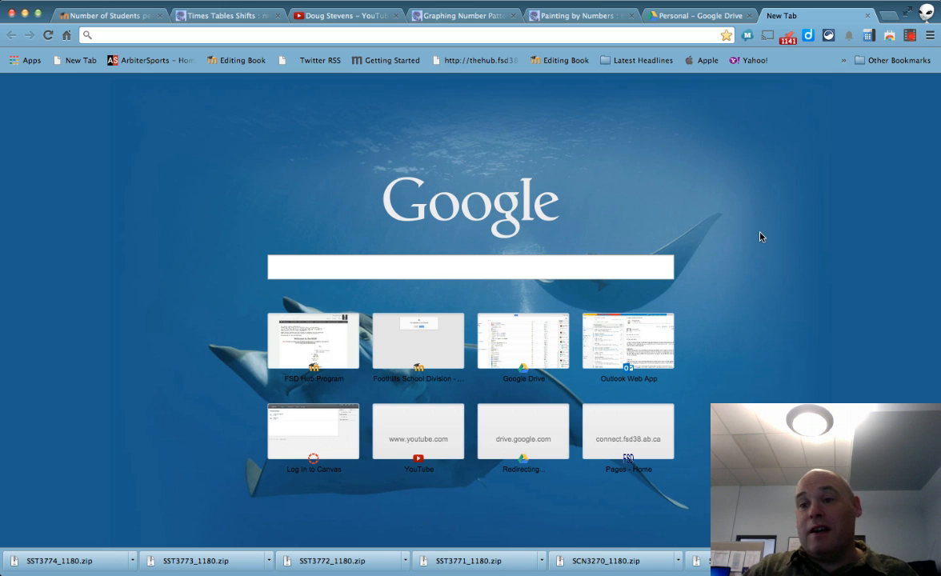
{"action": "mouse_move", "coordinate": [758, 235]}
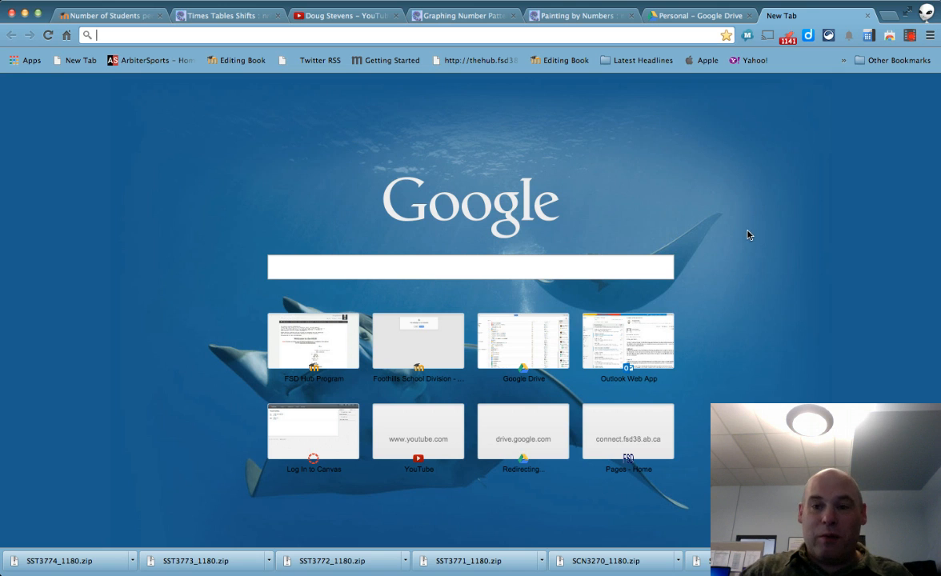
{"action": "mouse_move", "coordinate": [754, 233]}
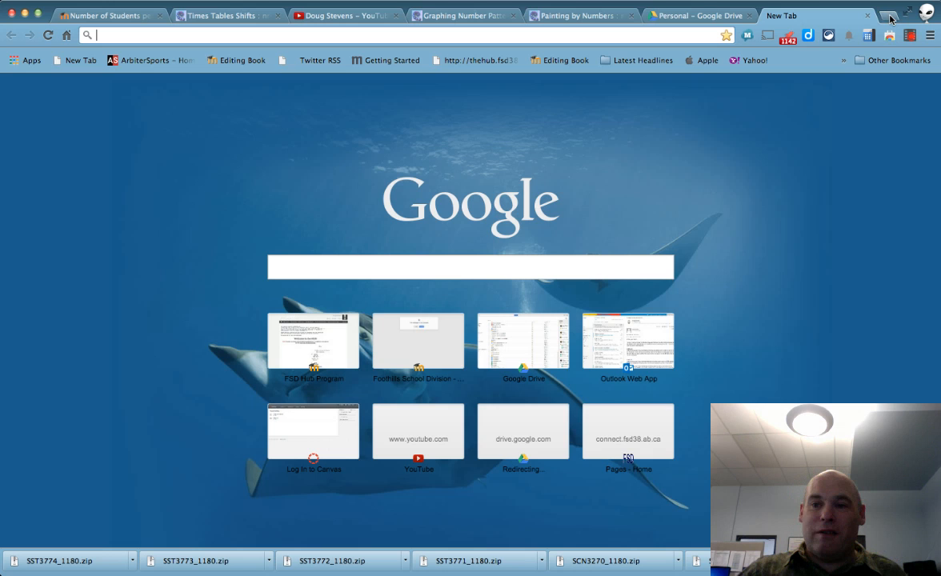
Open a second blank tab alongside the existing one
{"action": "left_click", "coordinate": [889, 15]}
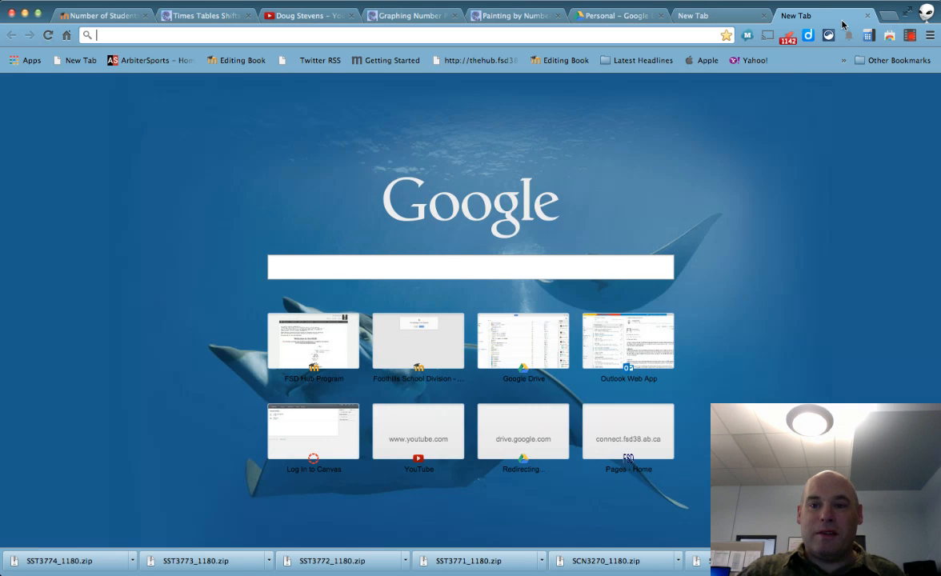
{"action": "mouse_move", "coordinate": [742, 128]}
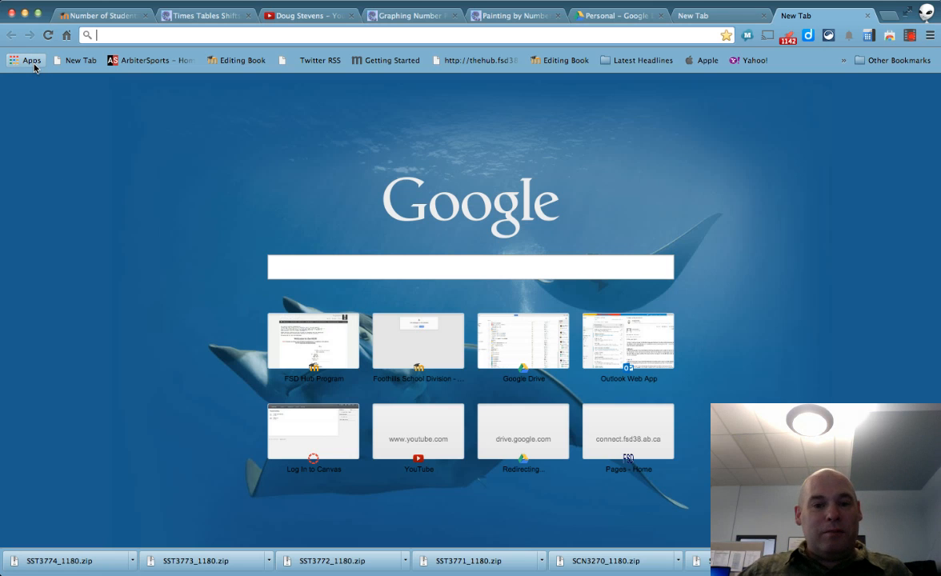
Show the installed Chrome apps page, listing GeoGebra, Google Calendar and Google Slides
{"action": "left_click", "coordinate": [27, 60]}
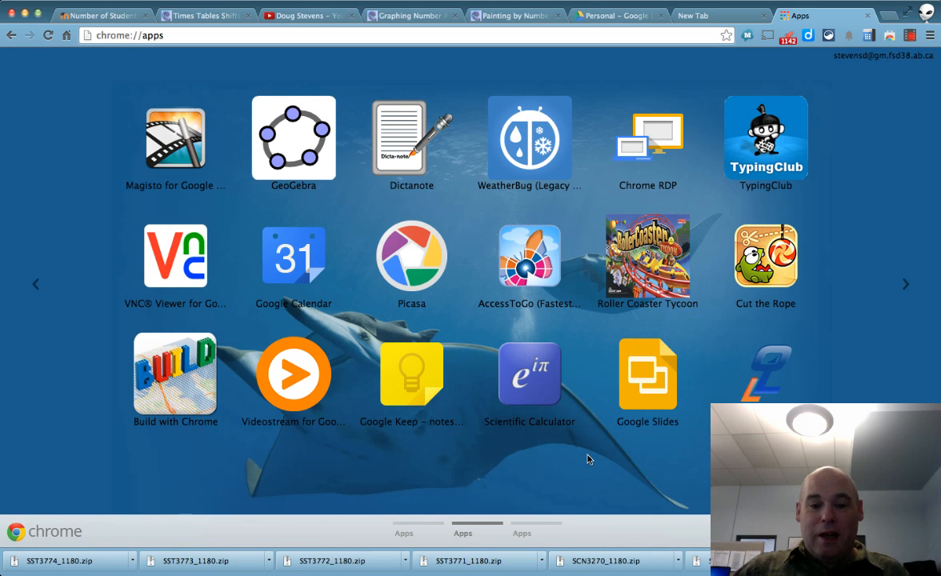
{"action": "mouse_move", "coordinate": [366, 364]}
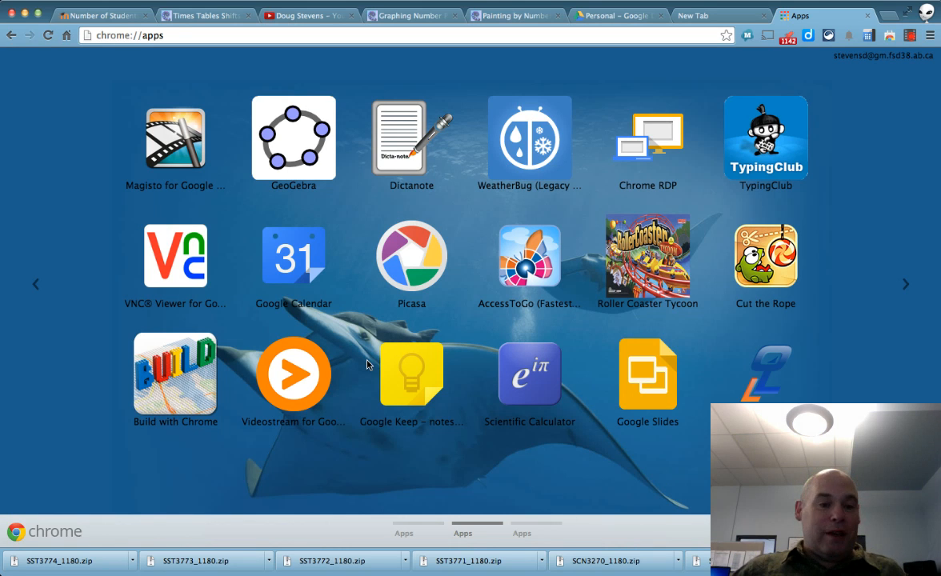
{"action": "mouse_move", "coordinate": [476, 317]}
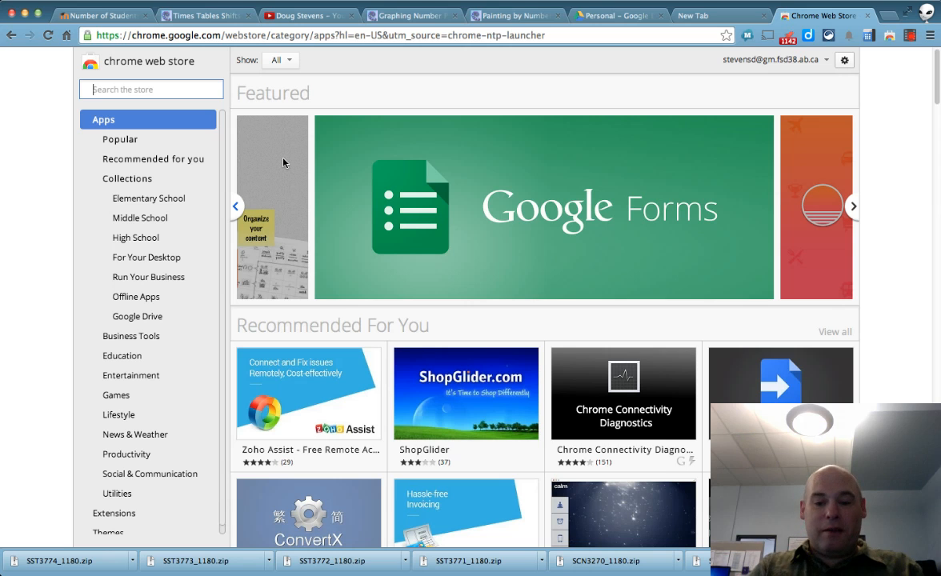
Search the Web Store for 'screencastify' to find the Screencastify screen recorder
{"action": "type", "text": "screencastify"}
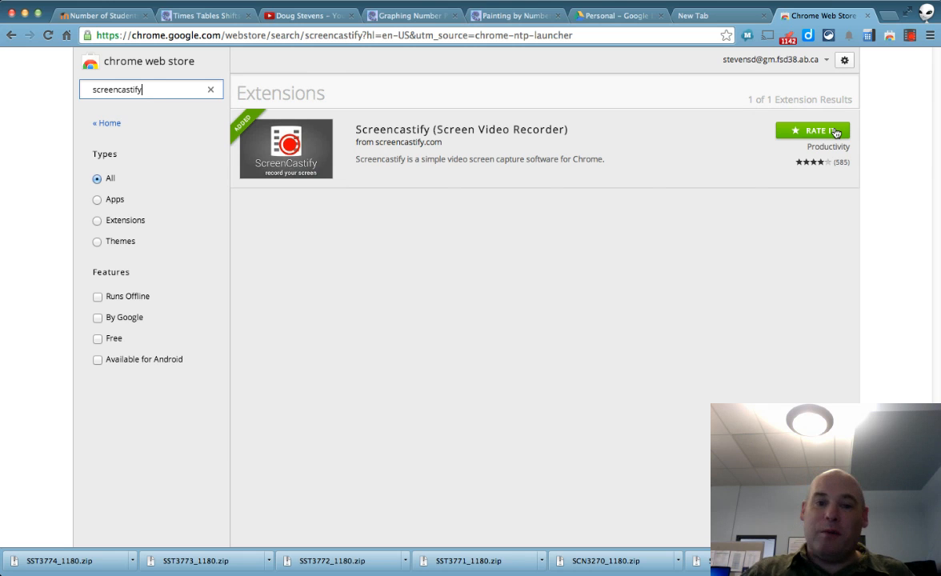
{"action": "mouse_move", "coordinate": [775, 213]}
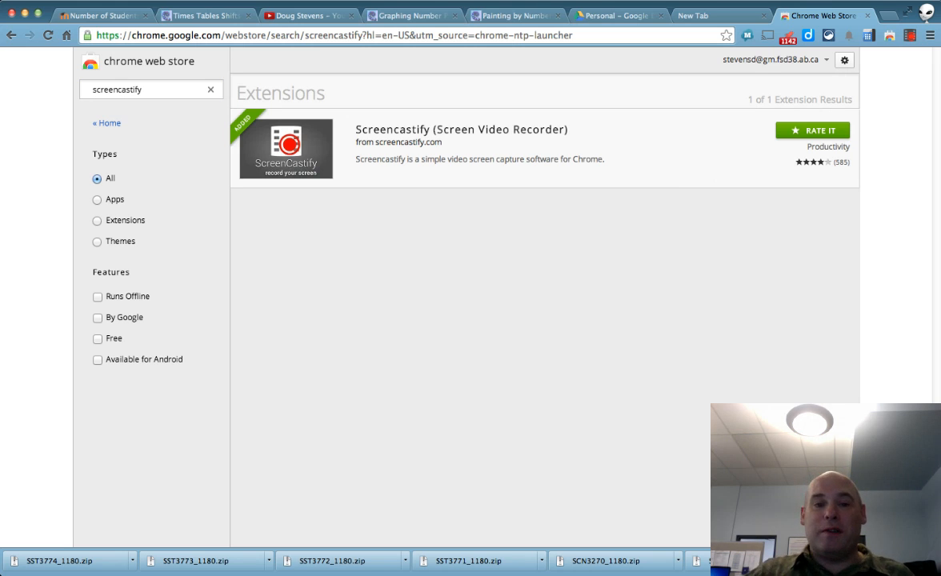
{"action": "mouse_move", "coordinate": [369, 295]}
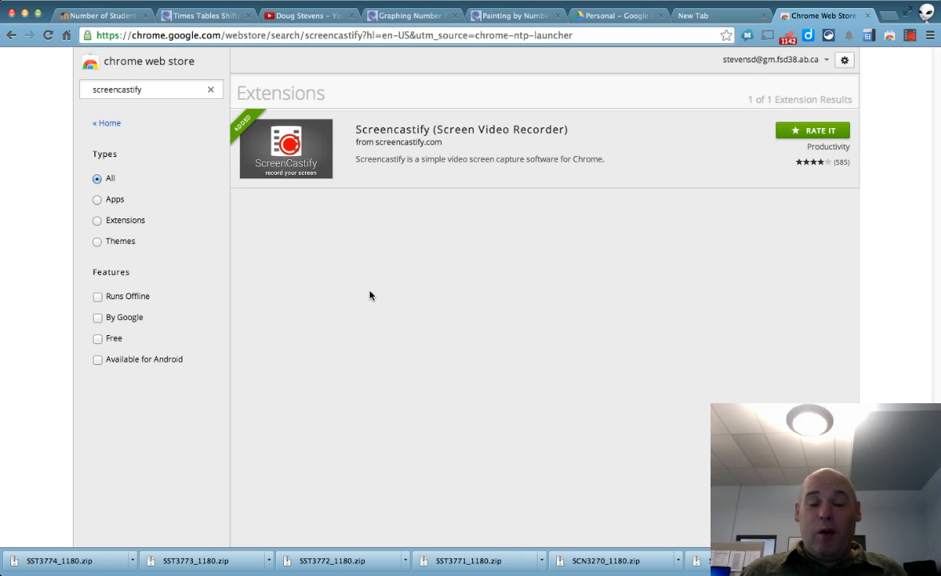
{"action": "mouse_move", "coordinate": [378, 282]}
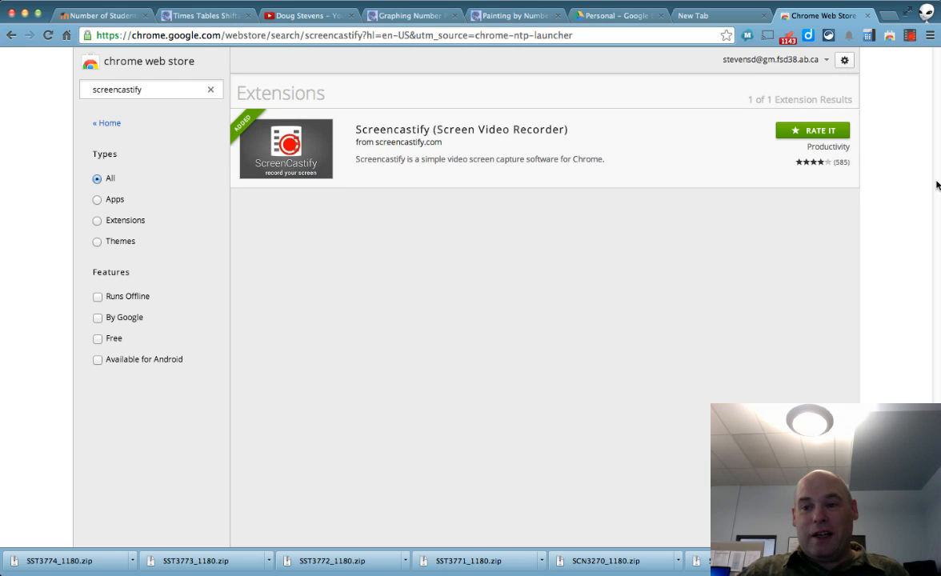
{"action": "mouse_move", "coordinate": [385, 322]}
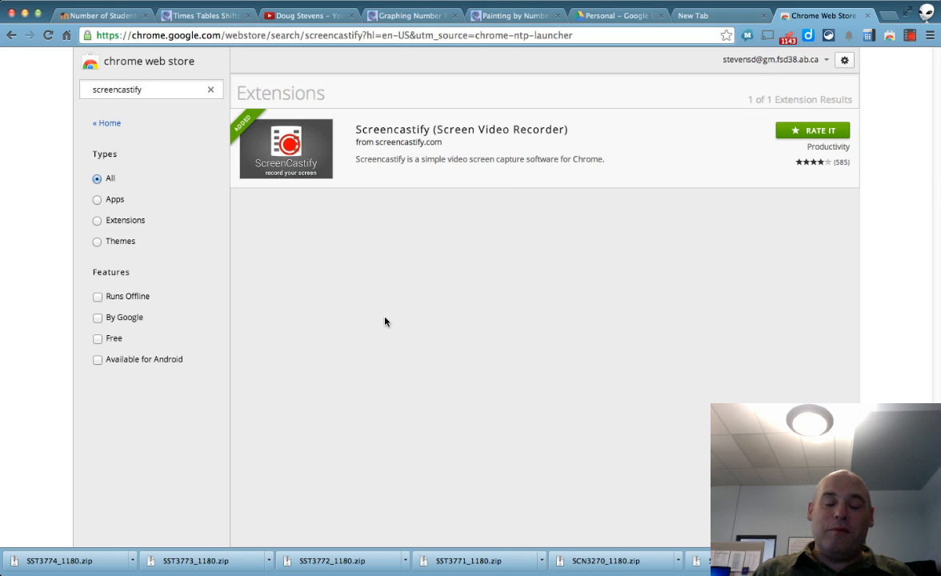
{"action": "mouse_move", "coordinate": [805, 219]}
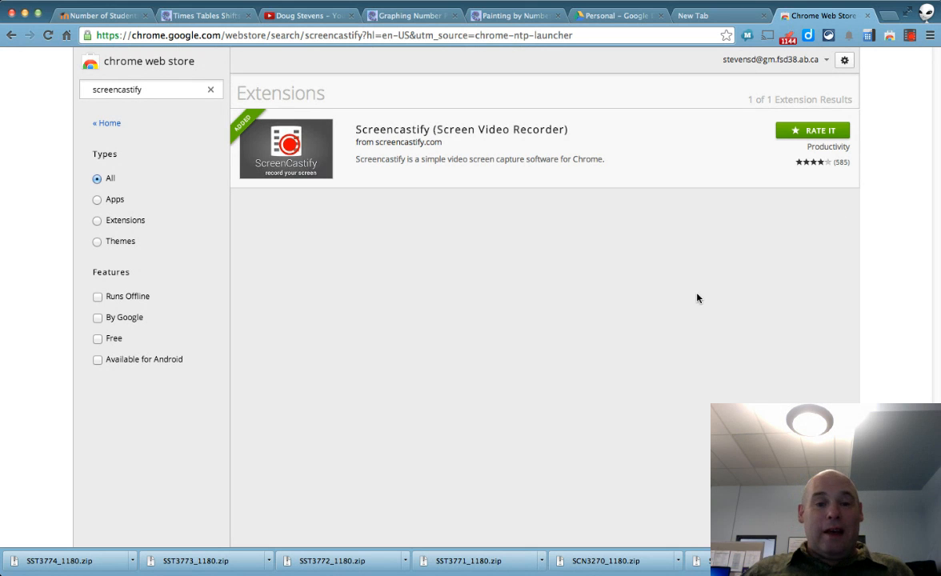
{"action": "mouse_move", "coordinate": [680, 293]}
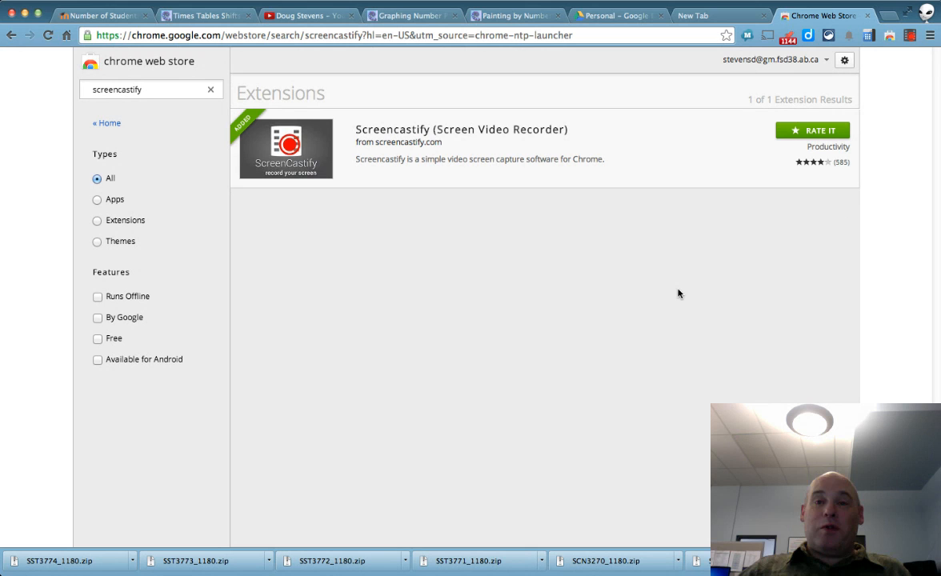